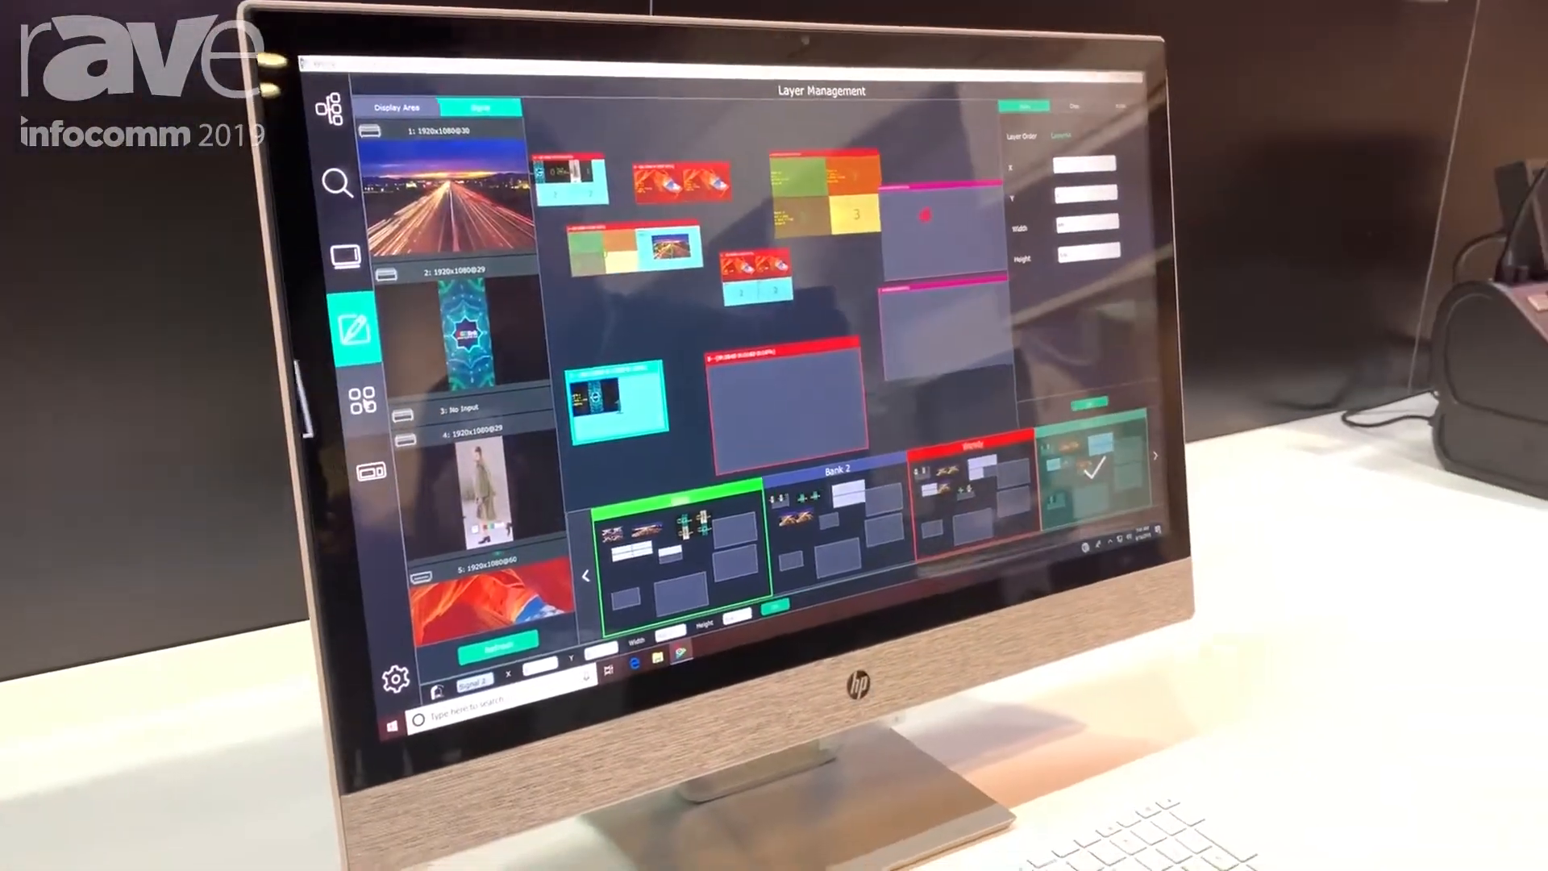
Switch from Layer Management to the Preset Management screen with its schedule timeline.
click(360, 399)
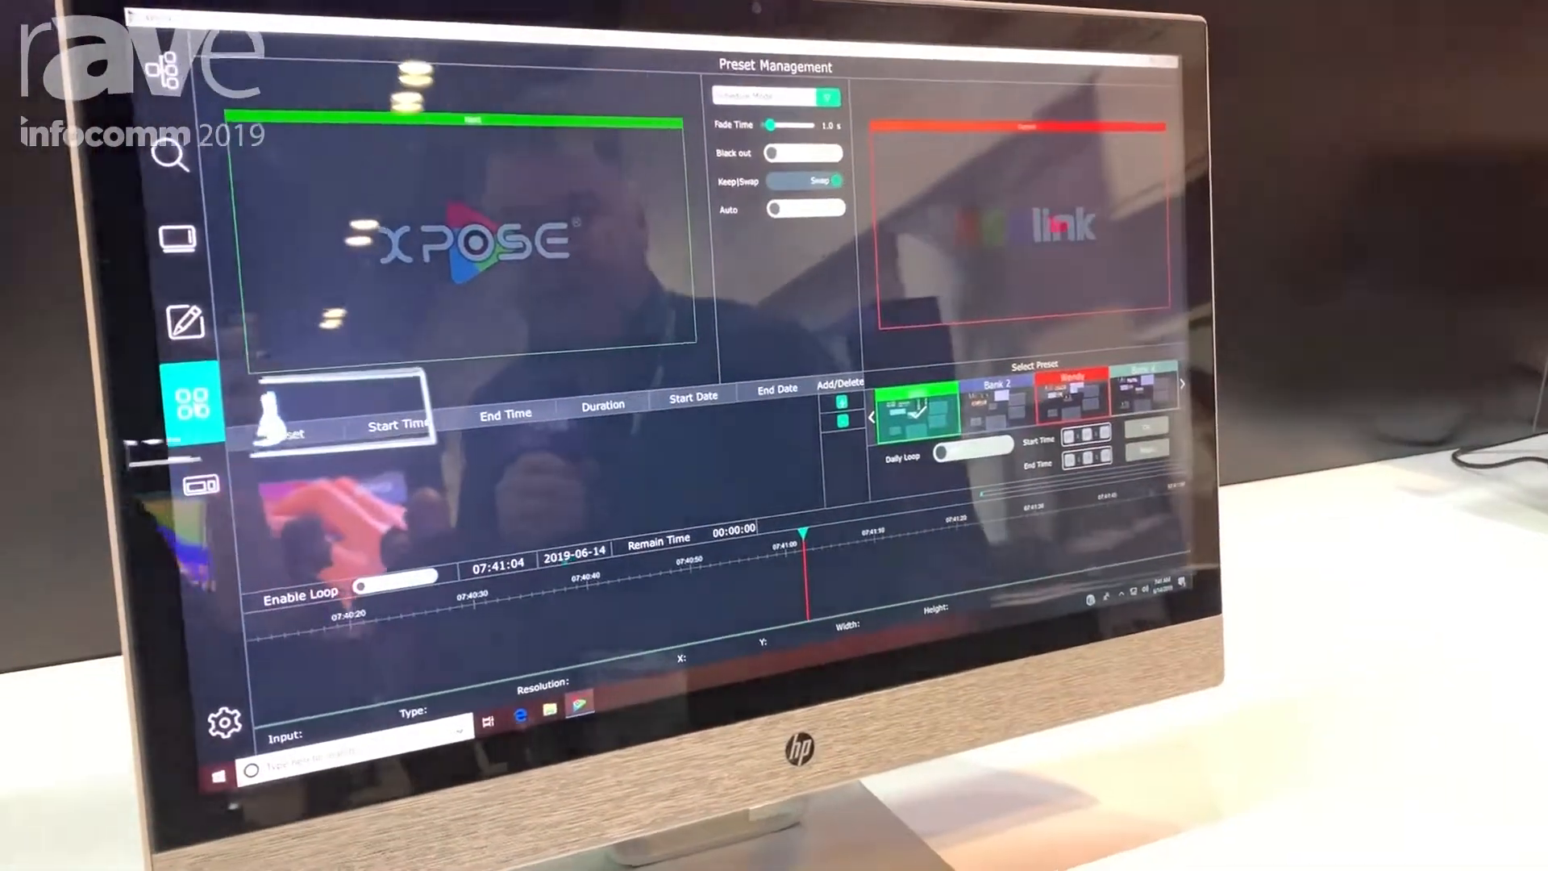